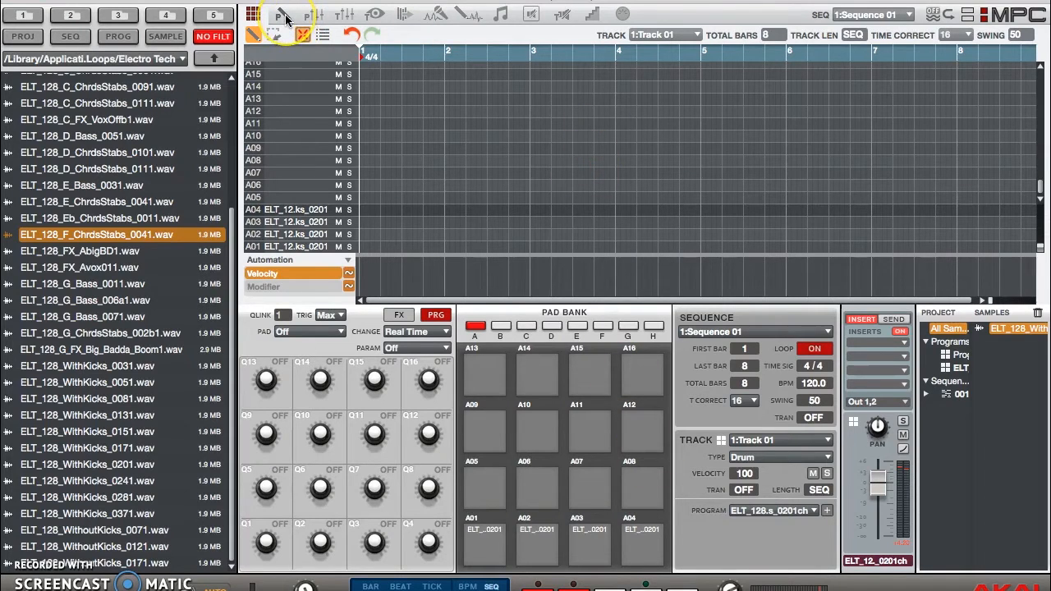
pyautogui.moveTo(279, 18)
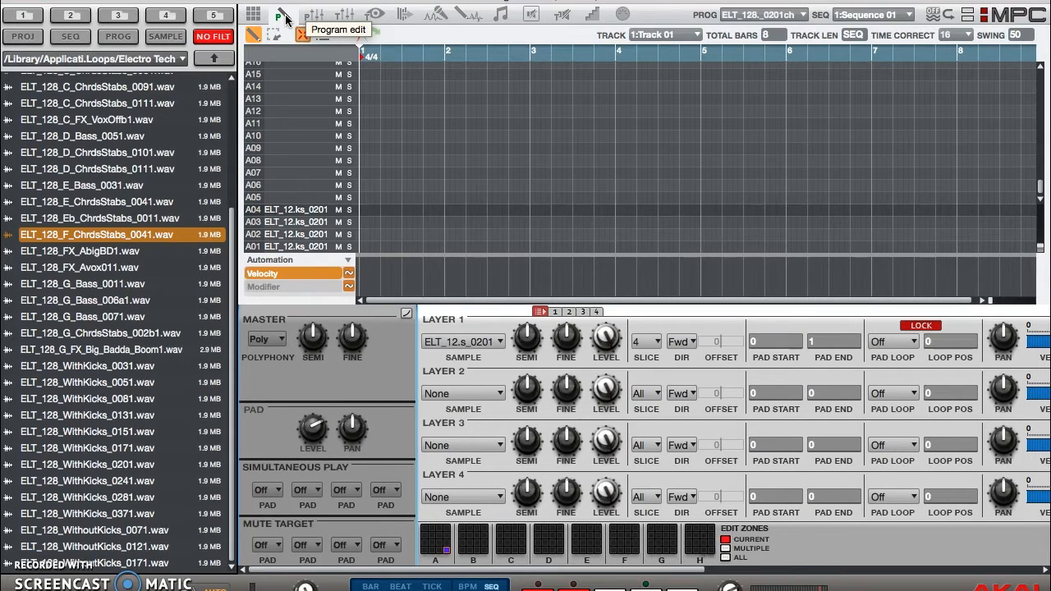
pyautogui.moveTo(386, 296)
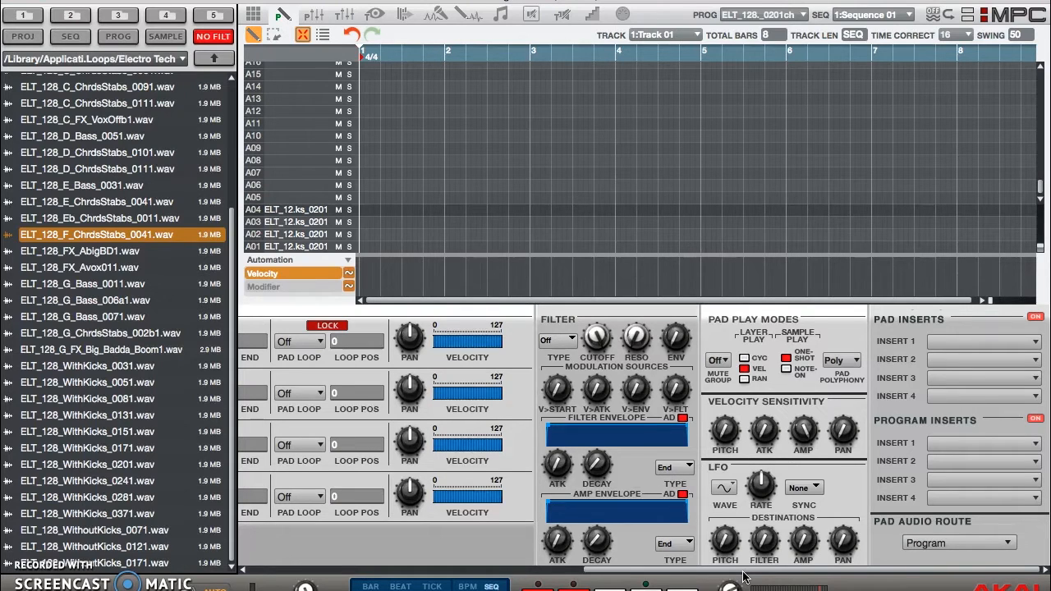
# - Set Pad Polyphony in Pad Play Modes to Mono
pyautogui.click(841, 360)
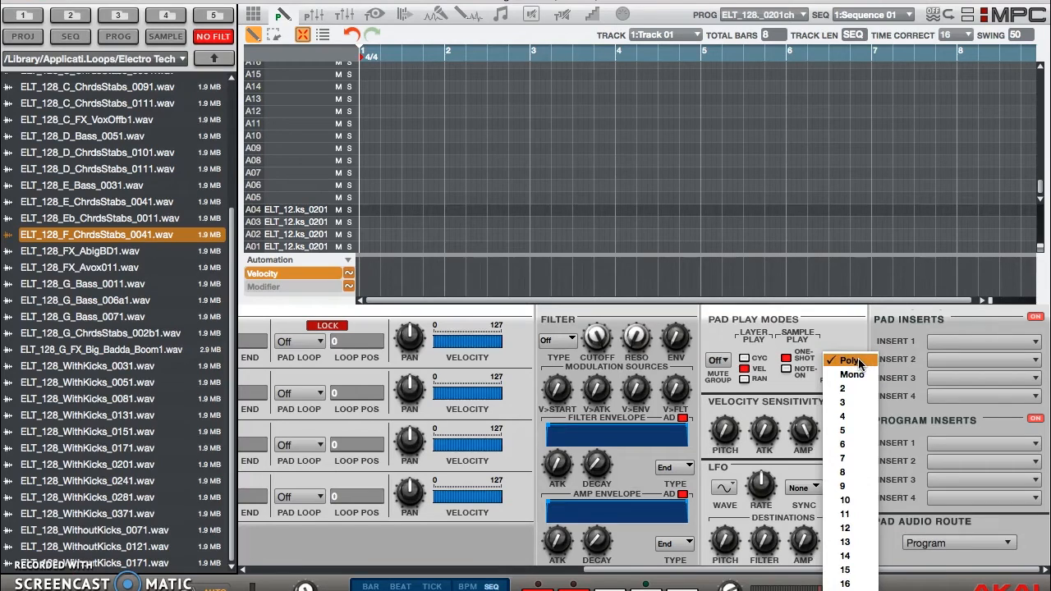
pyautogui.moveTo(852, 375)
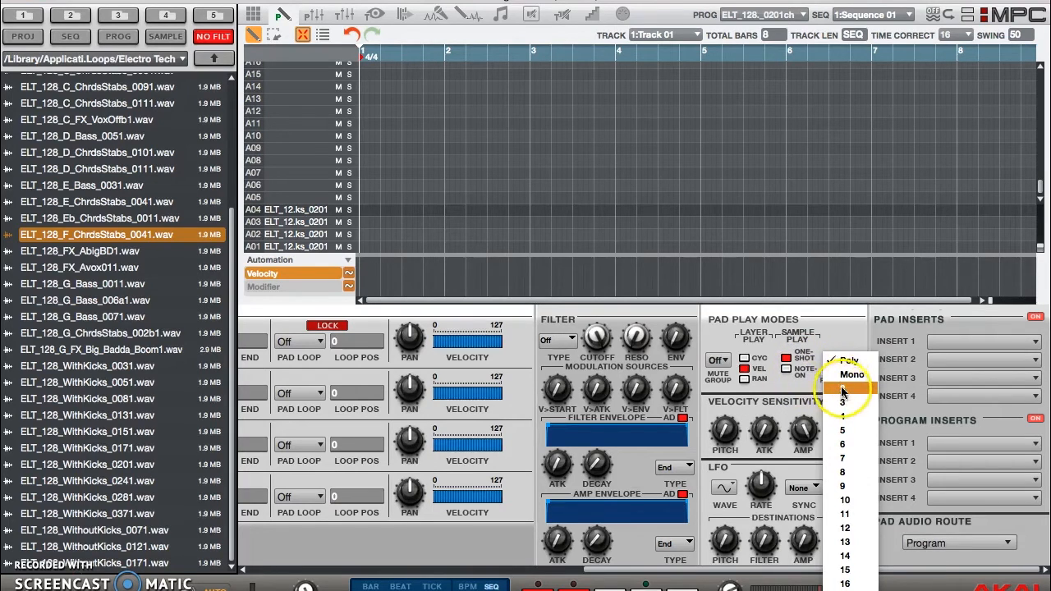
pyautogui.click(851, 375)
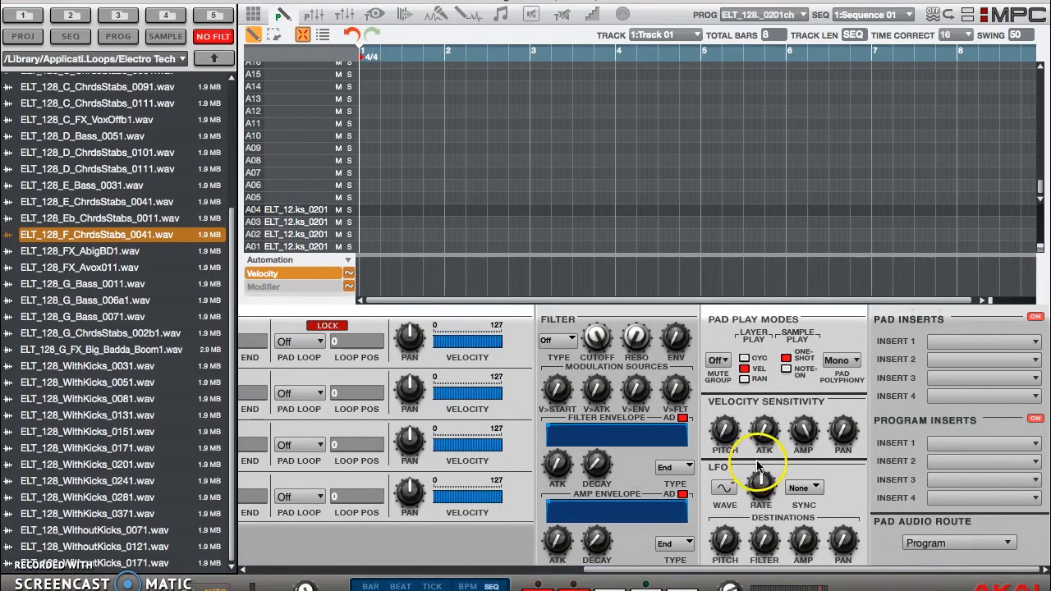
# - Assign the pads to Mute Group 1 and return to the main sequence view
pyautogui.click(716, 360)
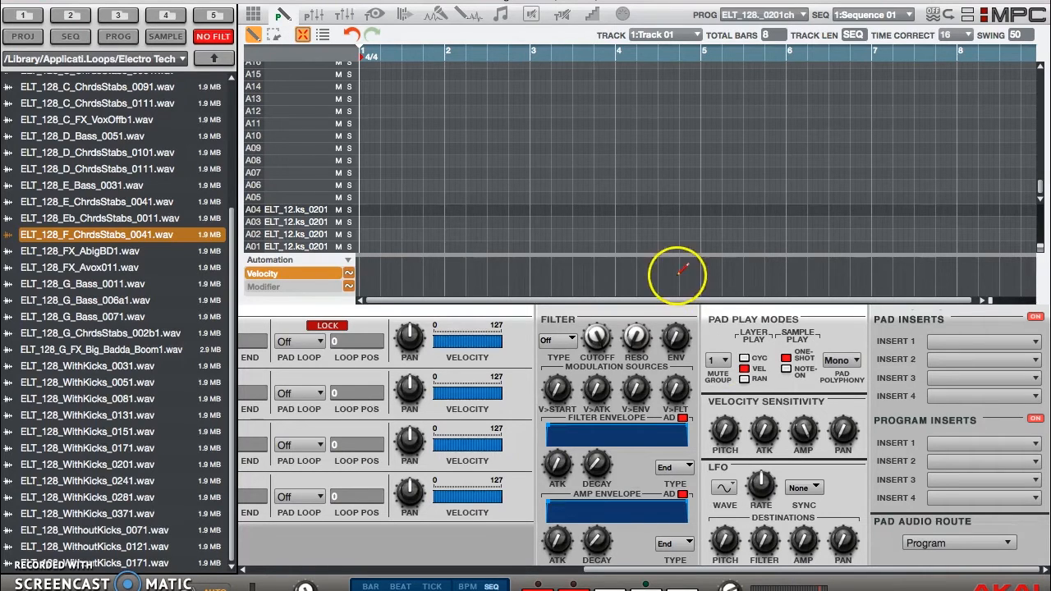
pyautogui.click(253, 13)
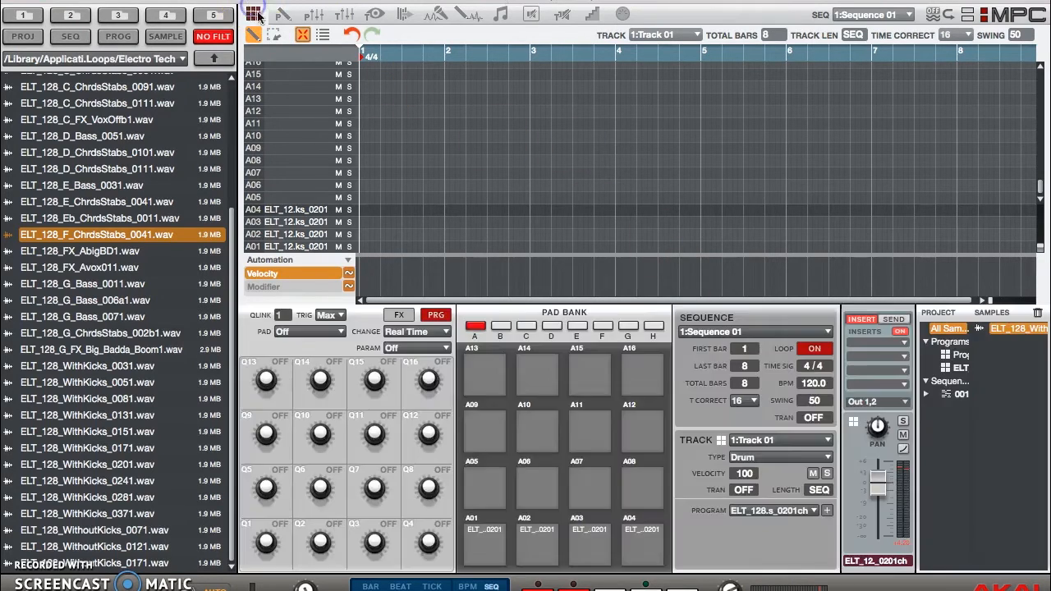